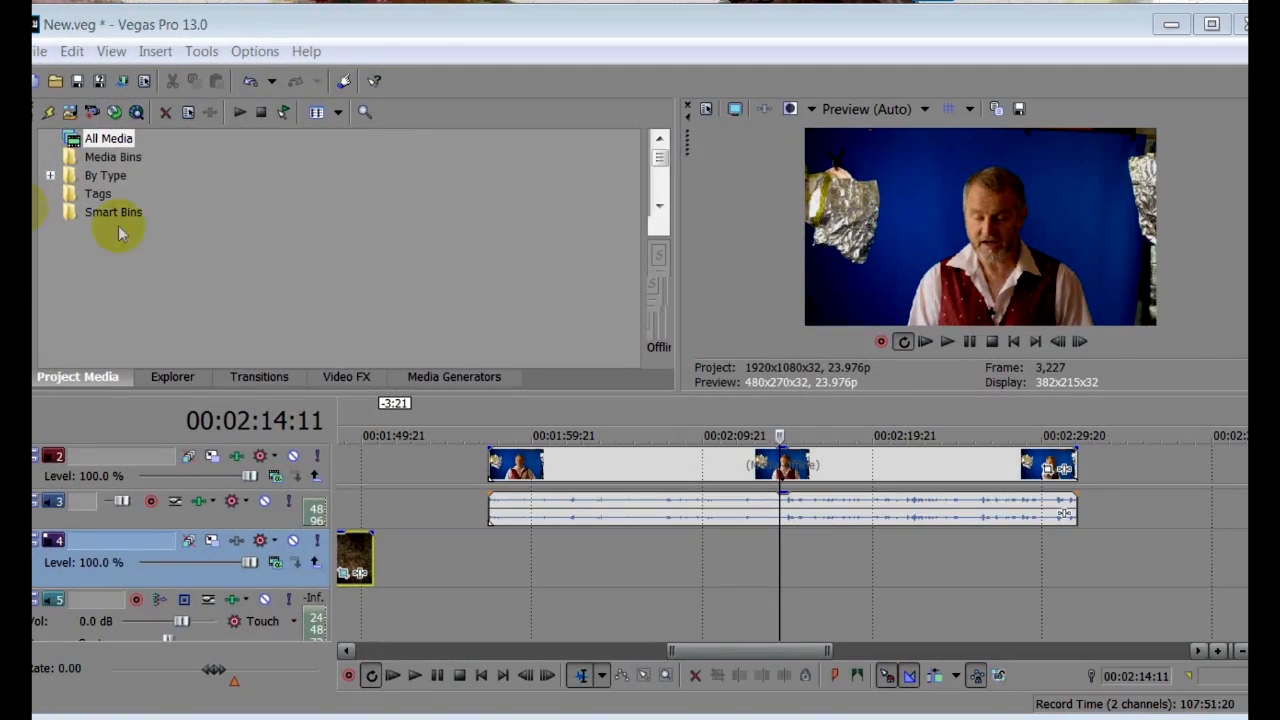
pyautogui.moveTo(243, 233)
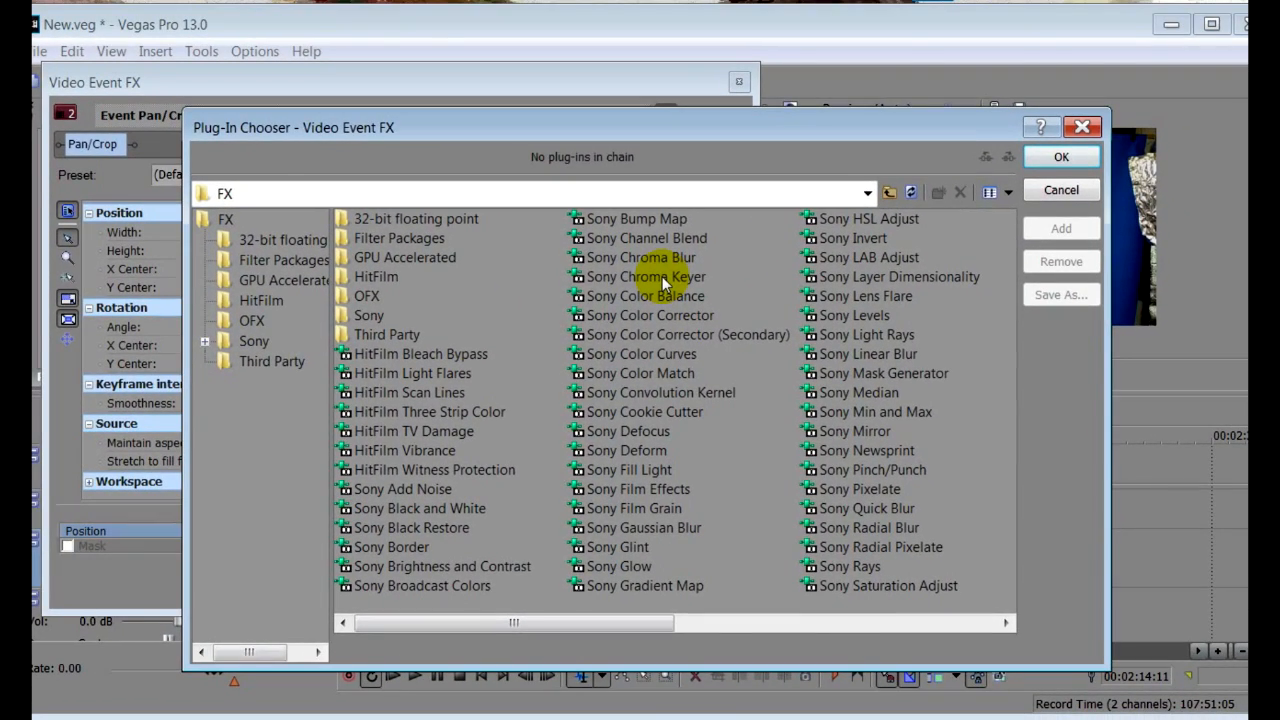
# - Add Sony Chroma Keyer and sample the key colour from the blue backdrop with the eyedropper
pyautogui.doubleClick(646, 276)
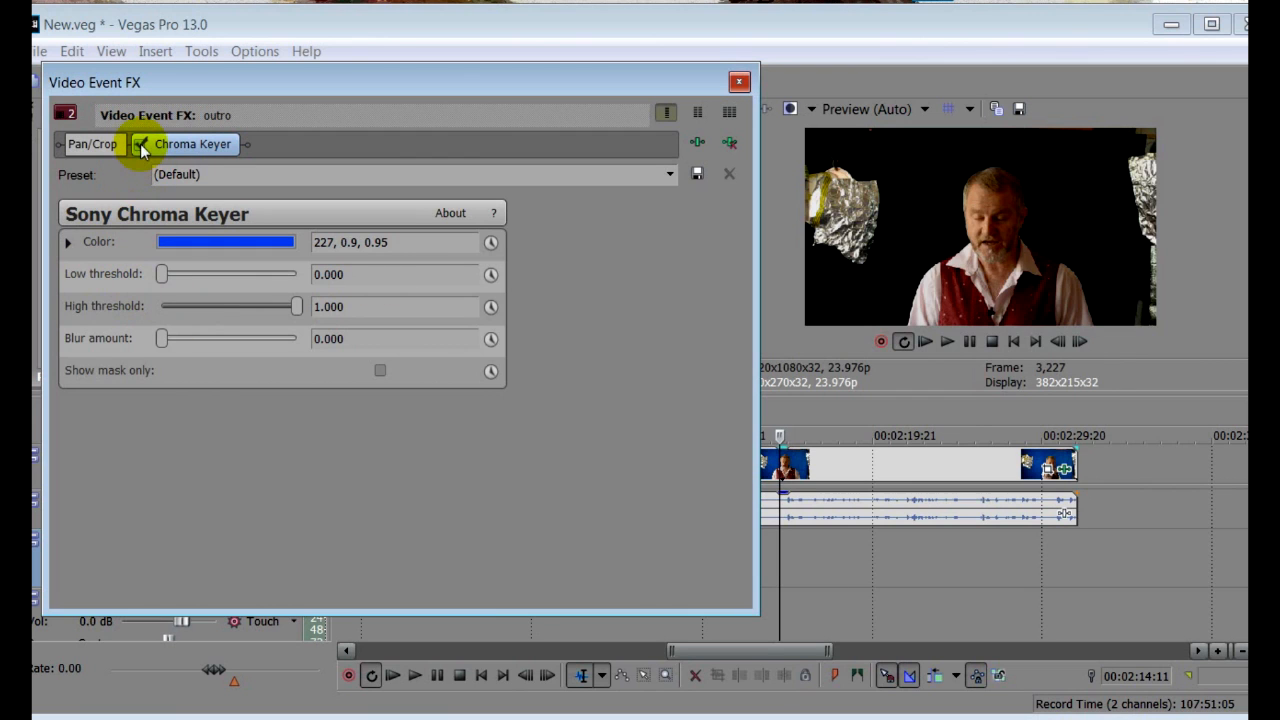
pyautogui.click(140, 144)
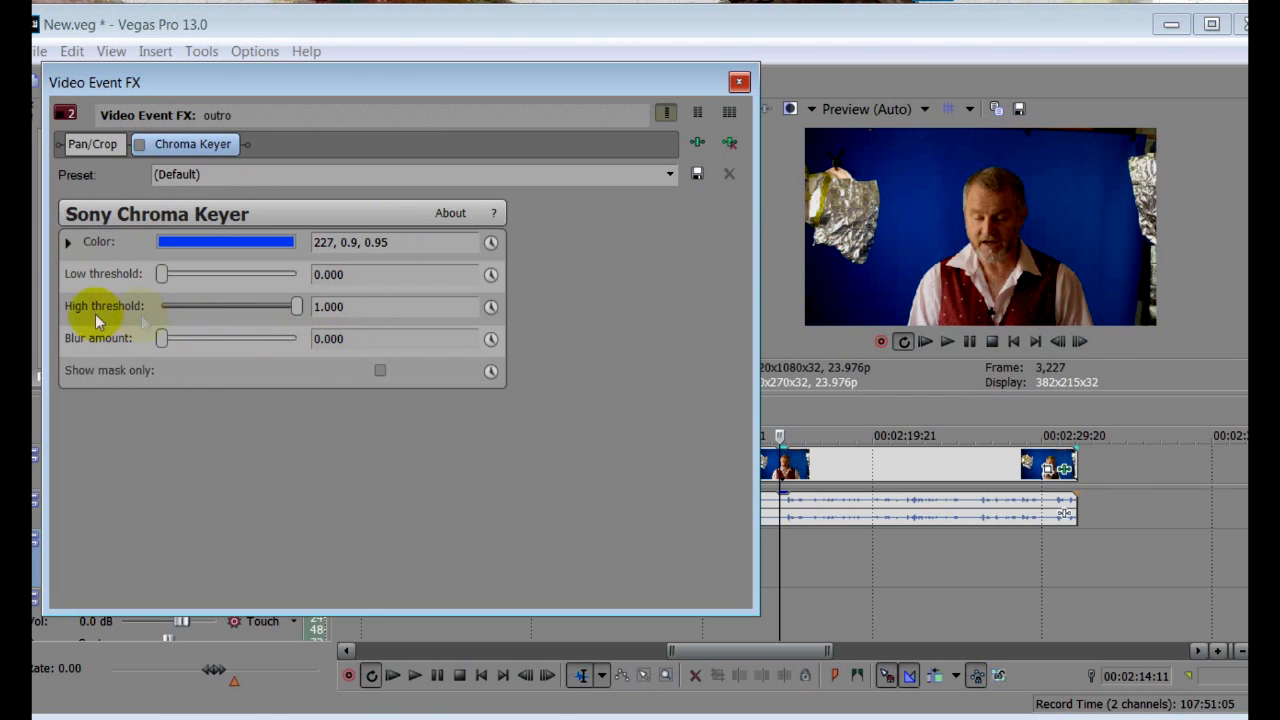
pyautogui.click(68, 241)
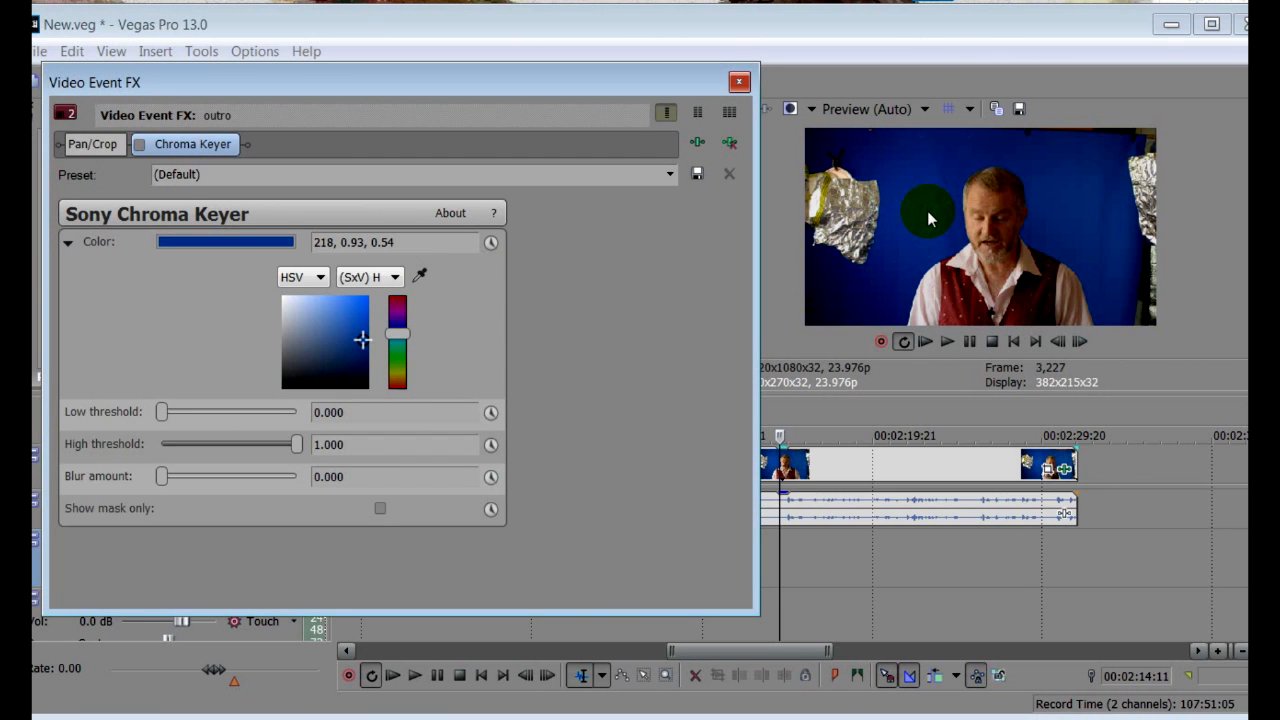
pyautogui.moveTo(128, 180)
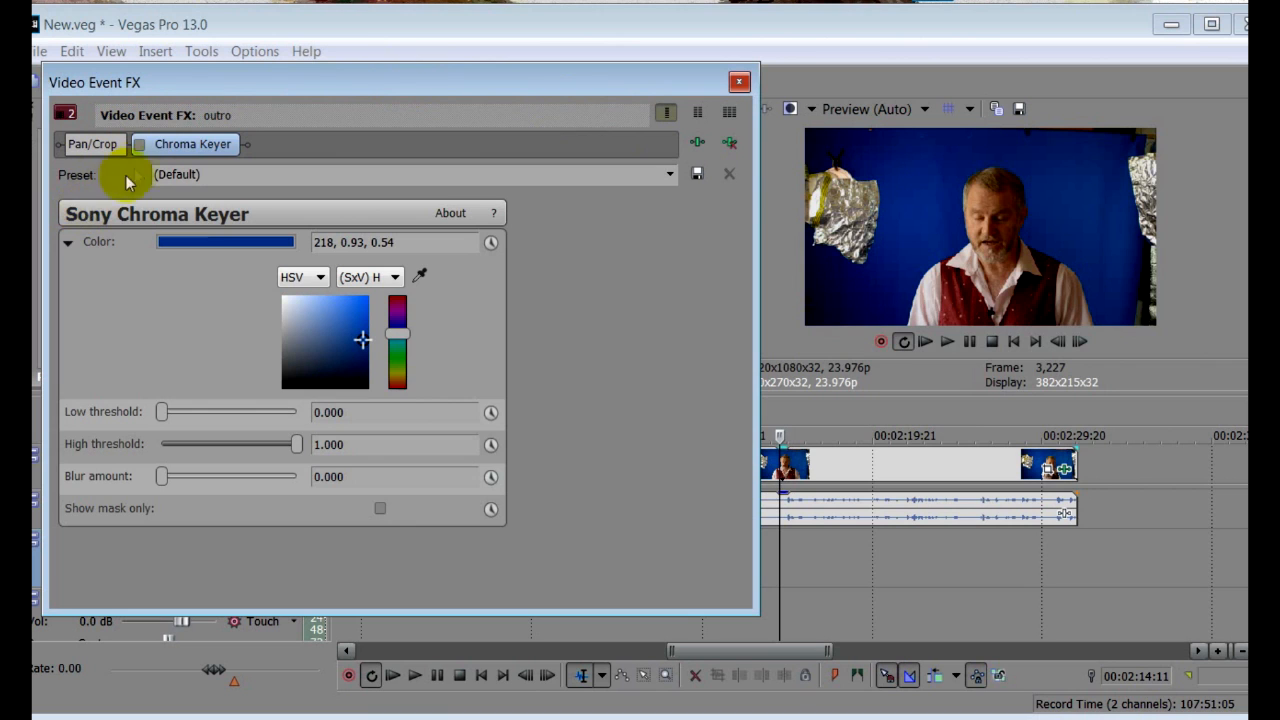
pyautogui.click(139, 144)
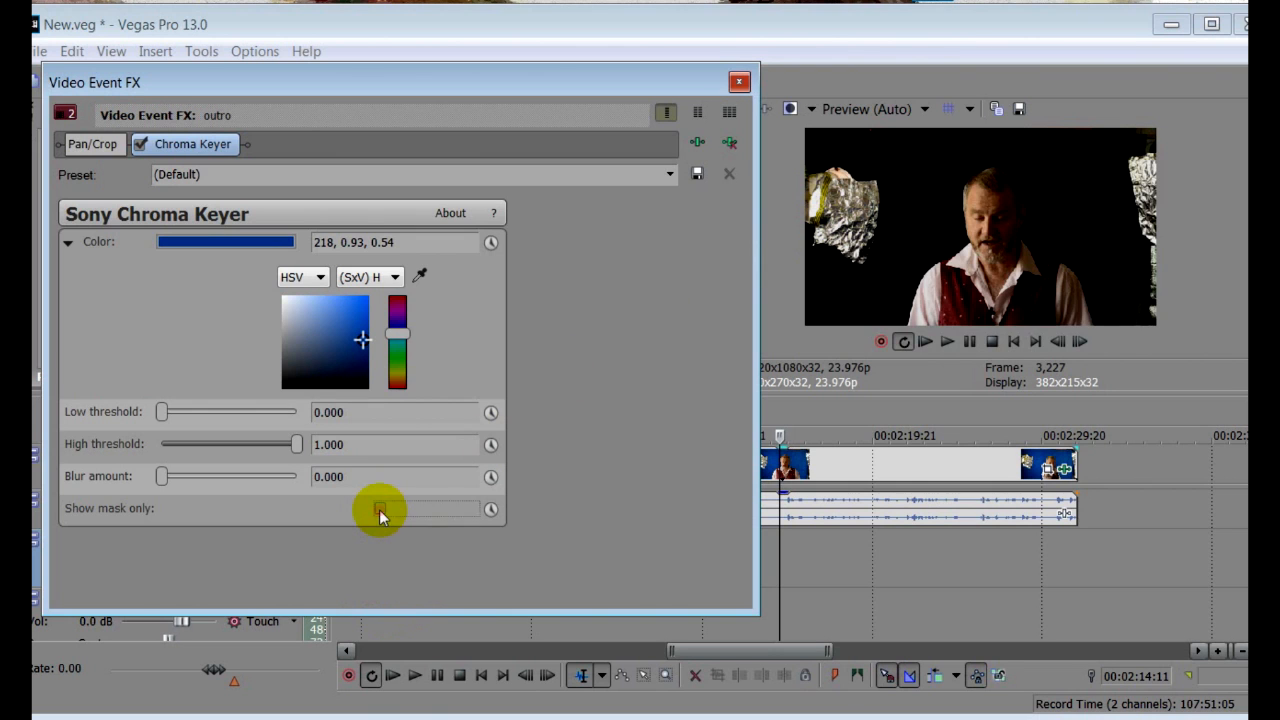
# - Switch to the mask-only view and shift the key colour to a brighter blue
pyautogui.click(381, 508)
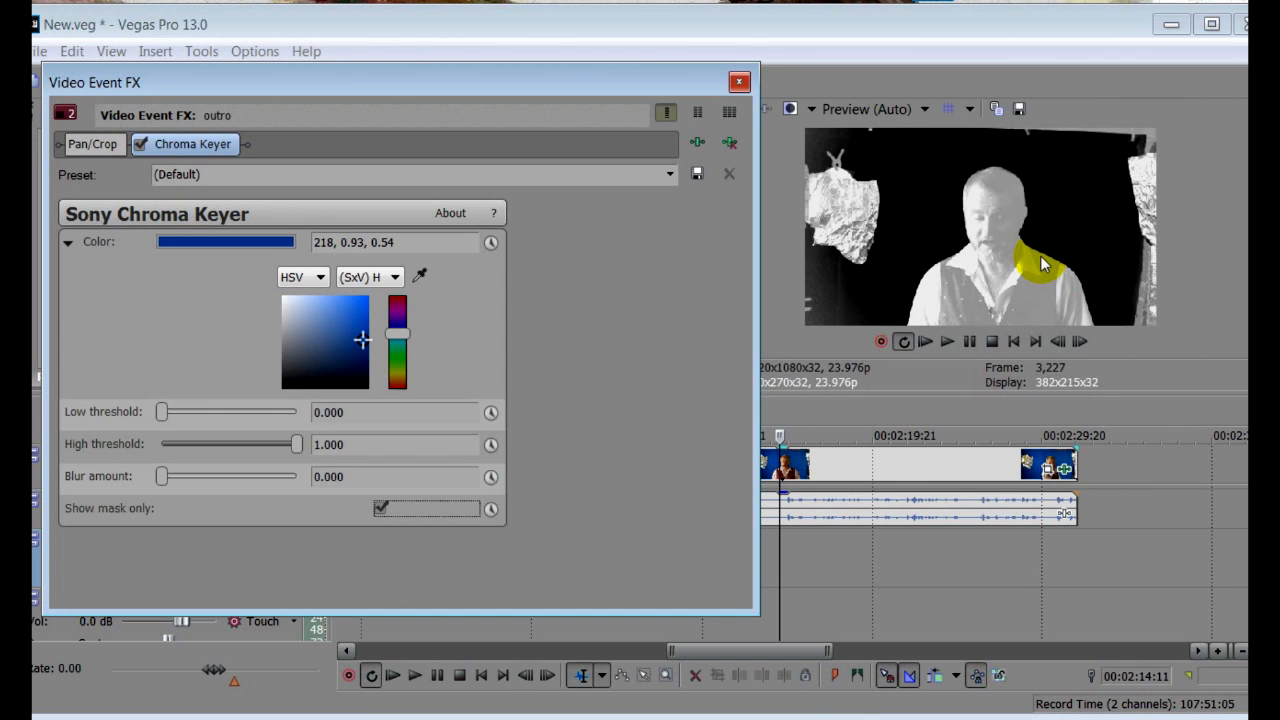
pyautogui.click(362, 340)
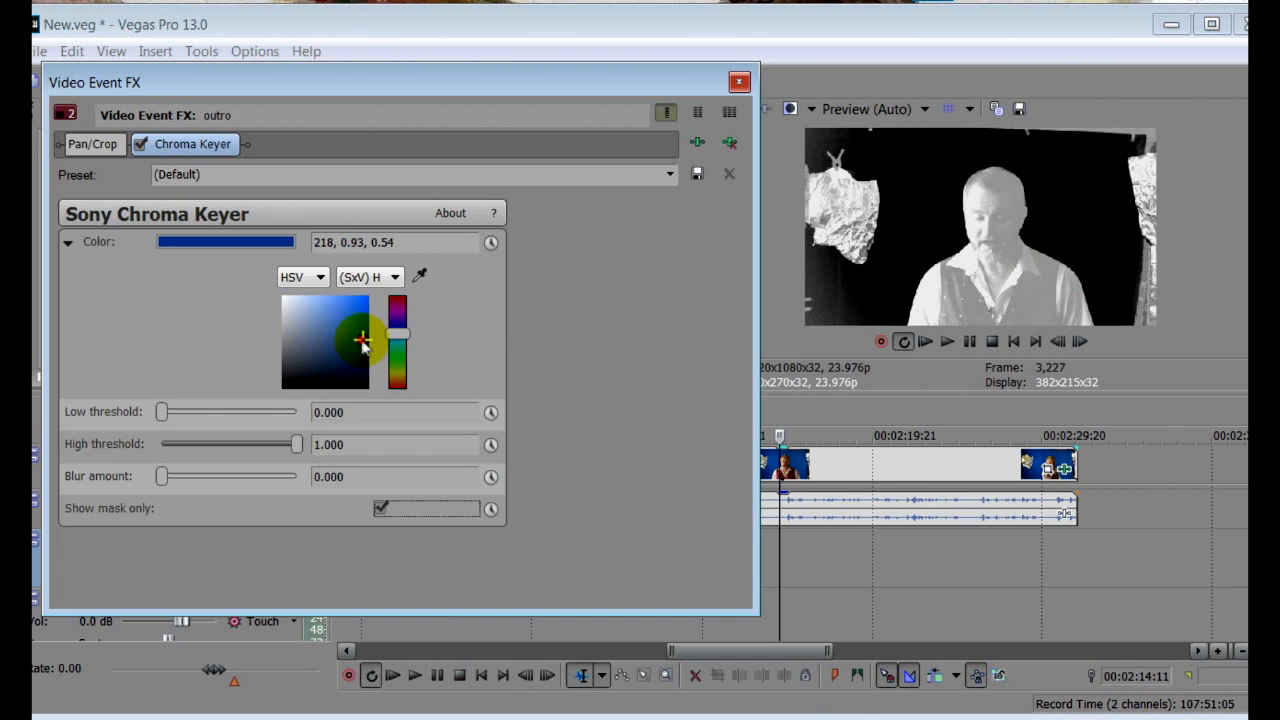
pyautogui.moveTo(362, 340); pyautogui.dragTo(362, 300)
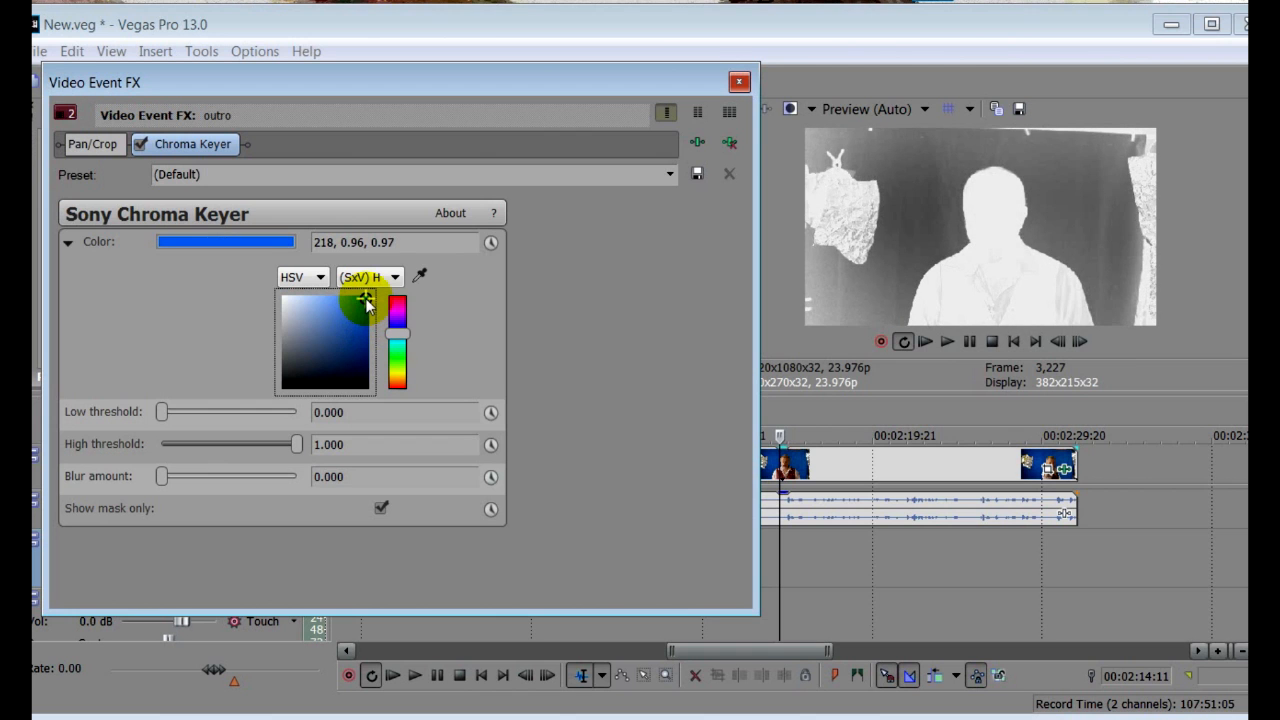
# - Set High threshold 0.898, Low threshold 0.721 and Blur 0.007
pyautogui.moveTo(160, 412); pyautogui.dragTo(193, 412)
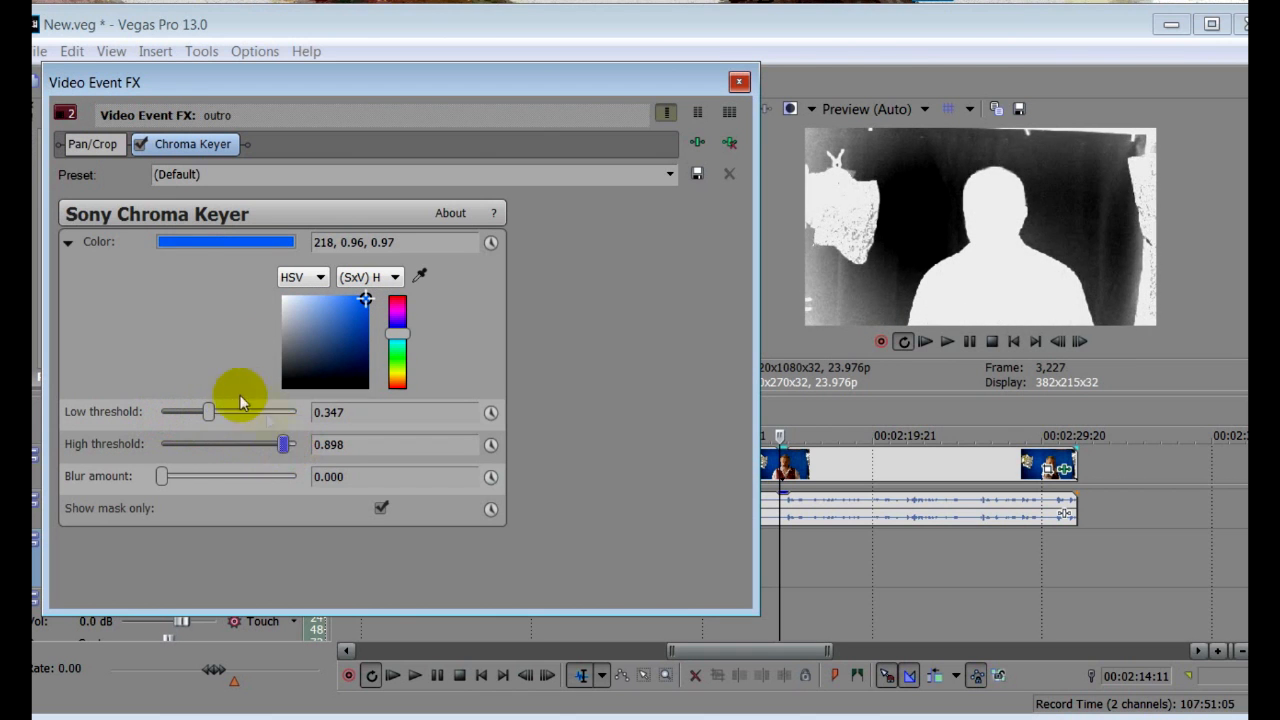
pyautogui.moveTo(207, 411); pyautogui.dragTo(238, 411)
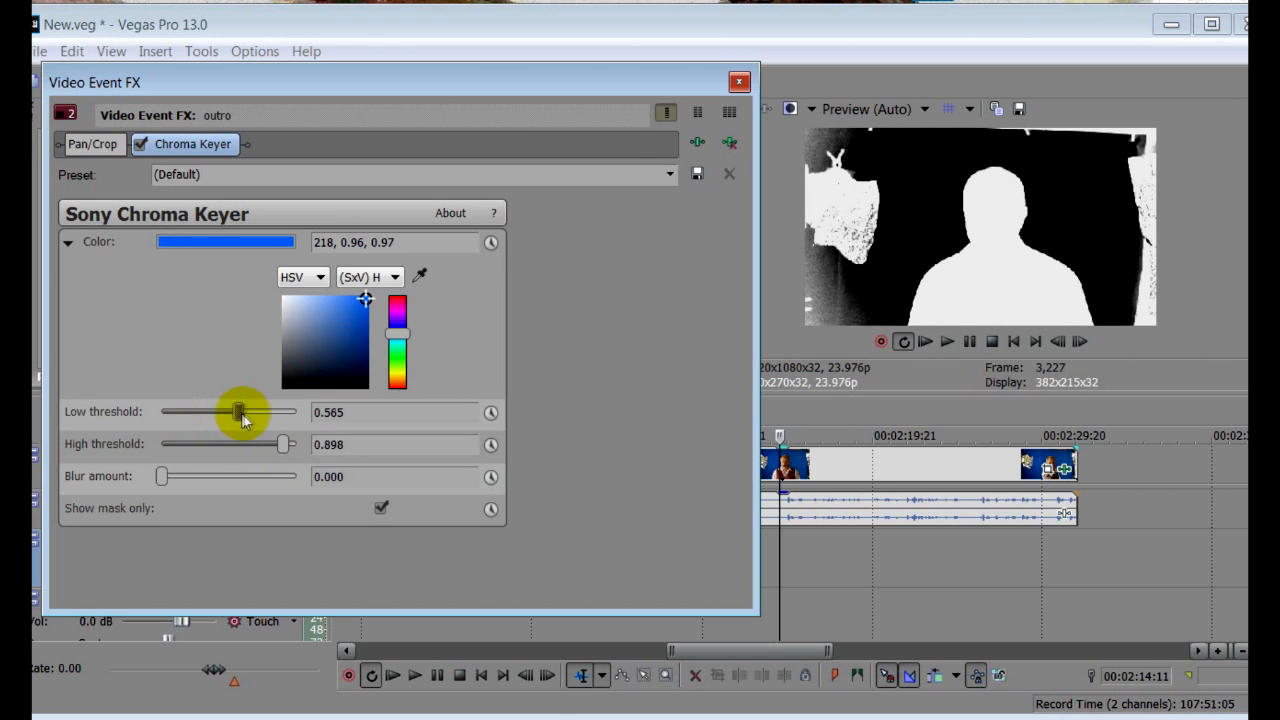
pyautogui.moveTo(242, 412); pyautogui.dragTo(263, 412)
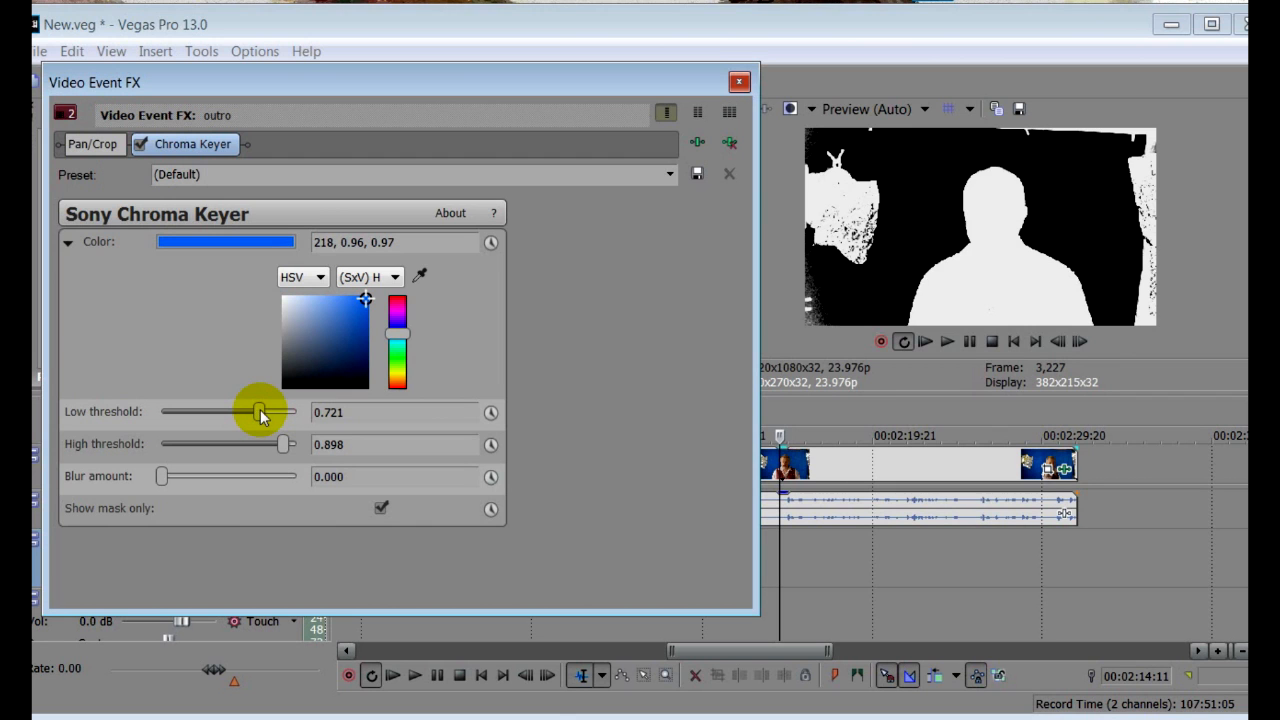
pyautogui.moveTo(293, 517)
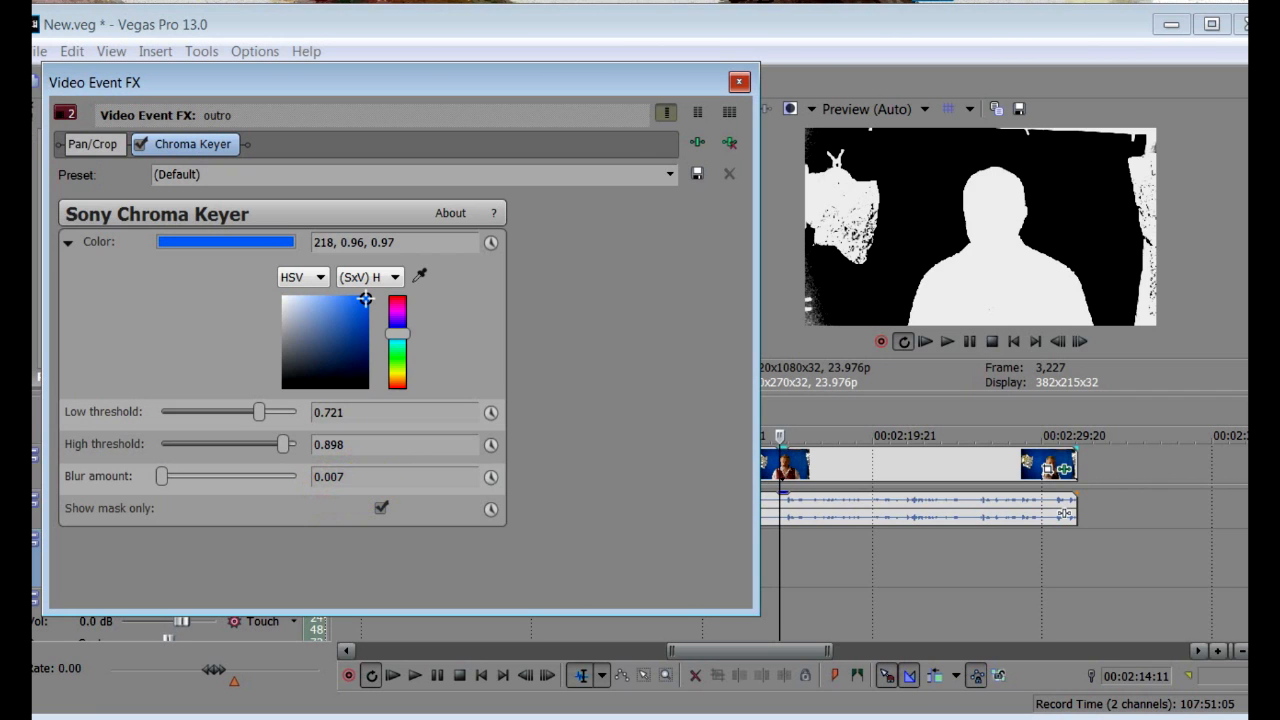
pyautogui.tripleClick(328, 477)
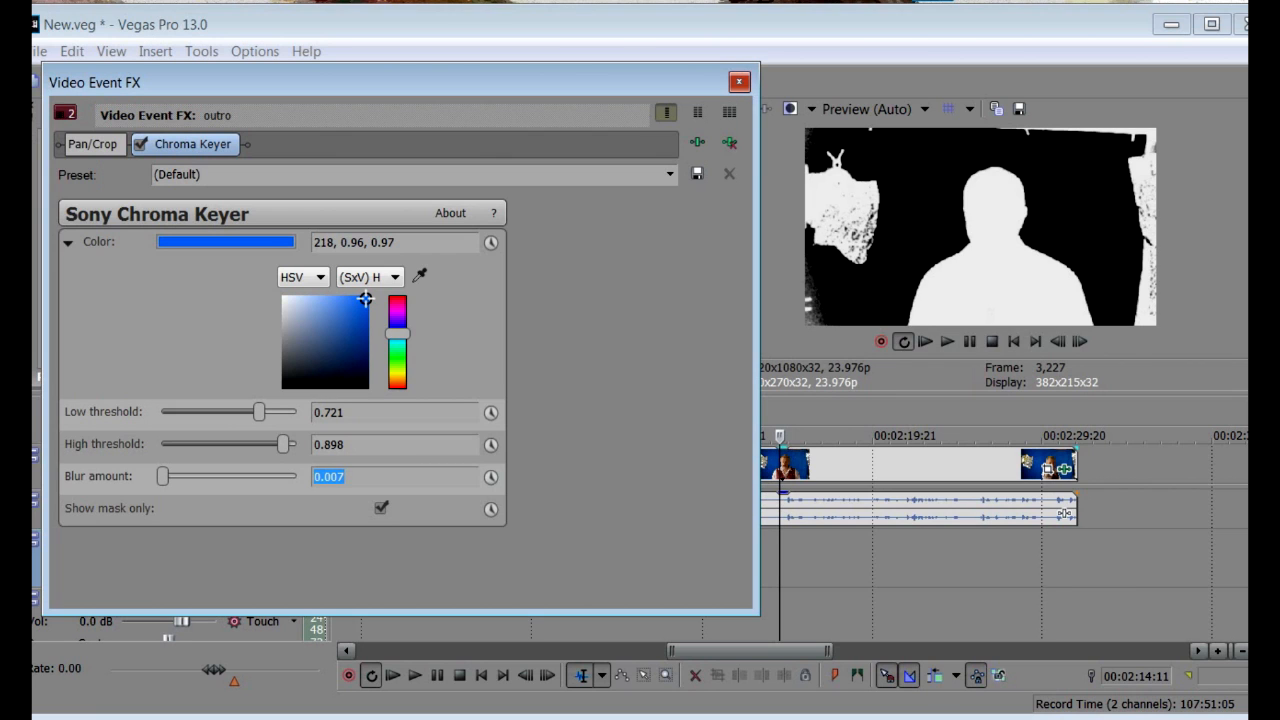
pyautogui.moveTo(363, 558)
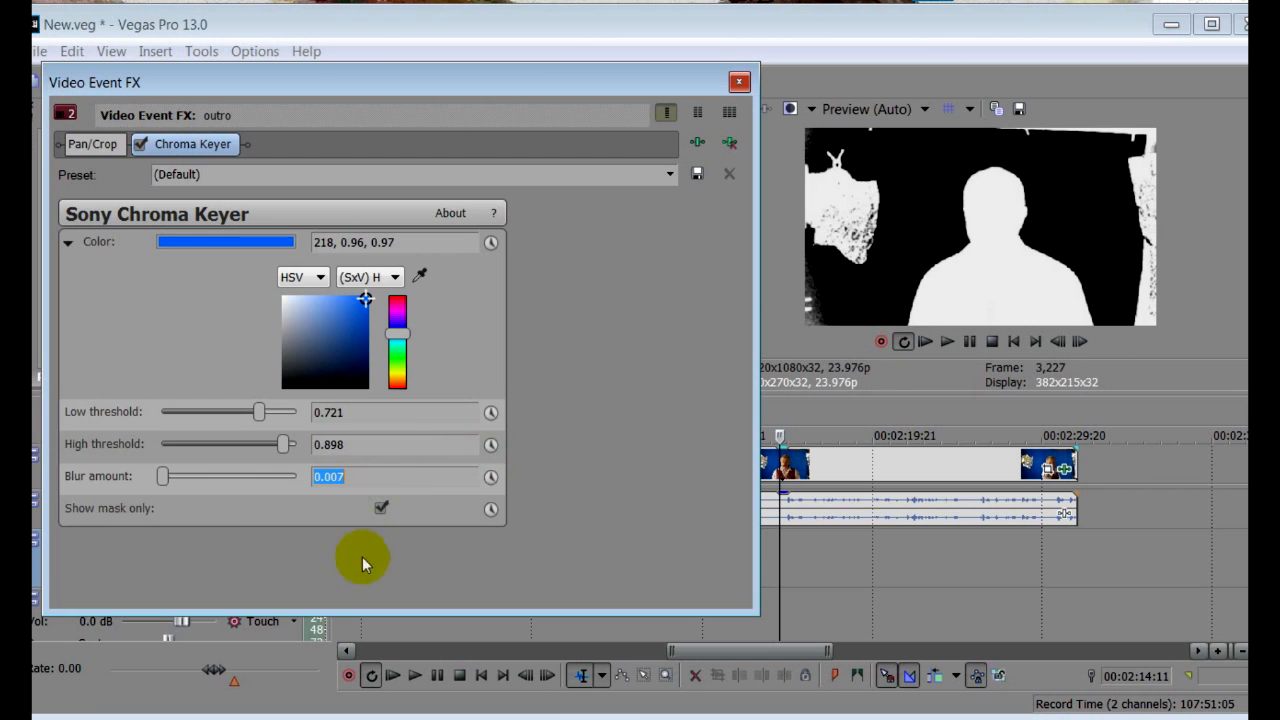
# - Turn off Show mask only and close the Video Event FX window
pyautogui.click(381, 507)
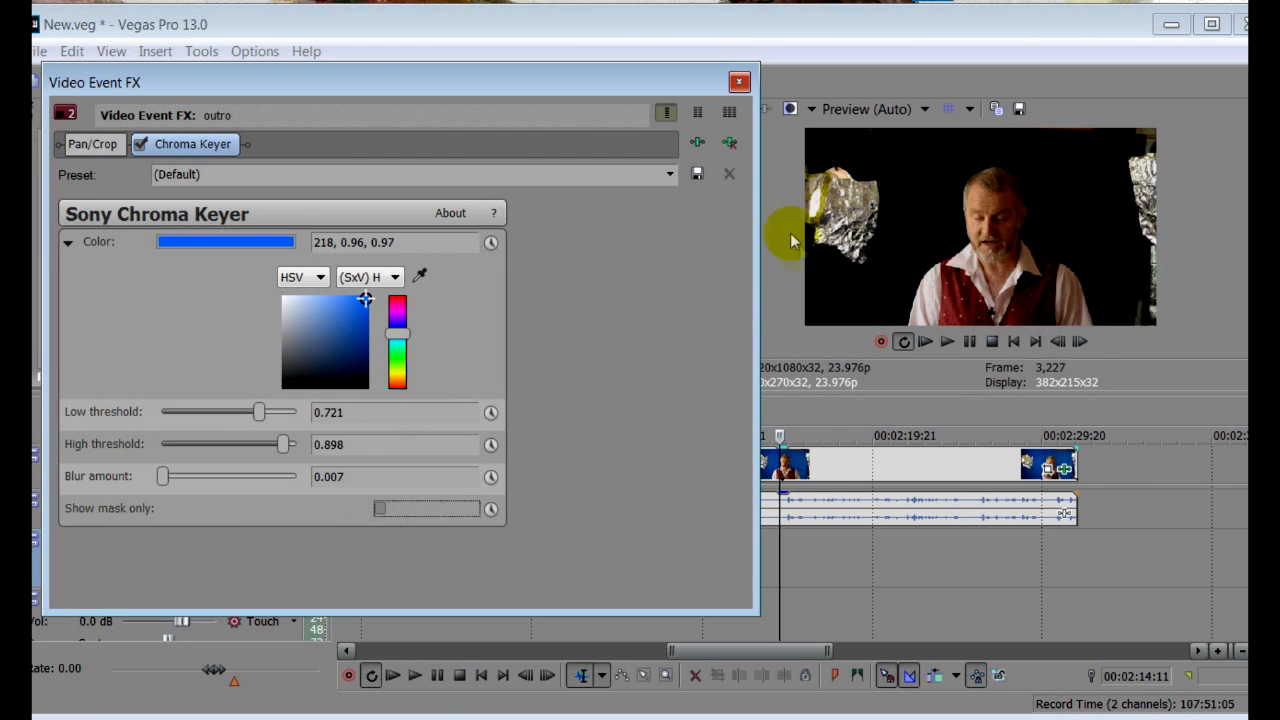
pyautogui.moveTo(740, 83)
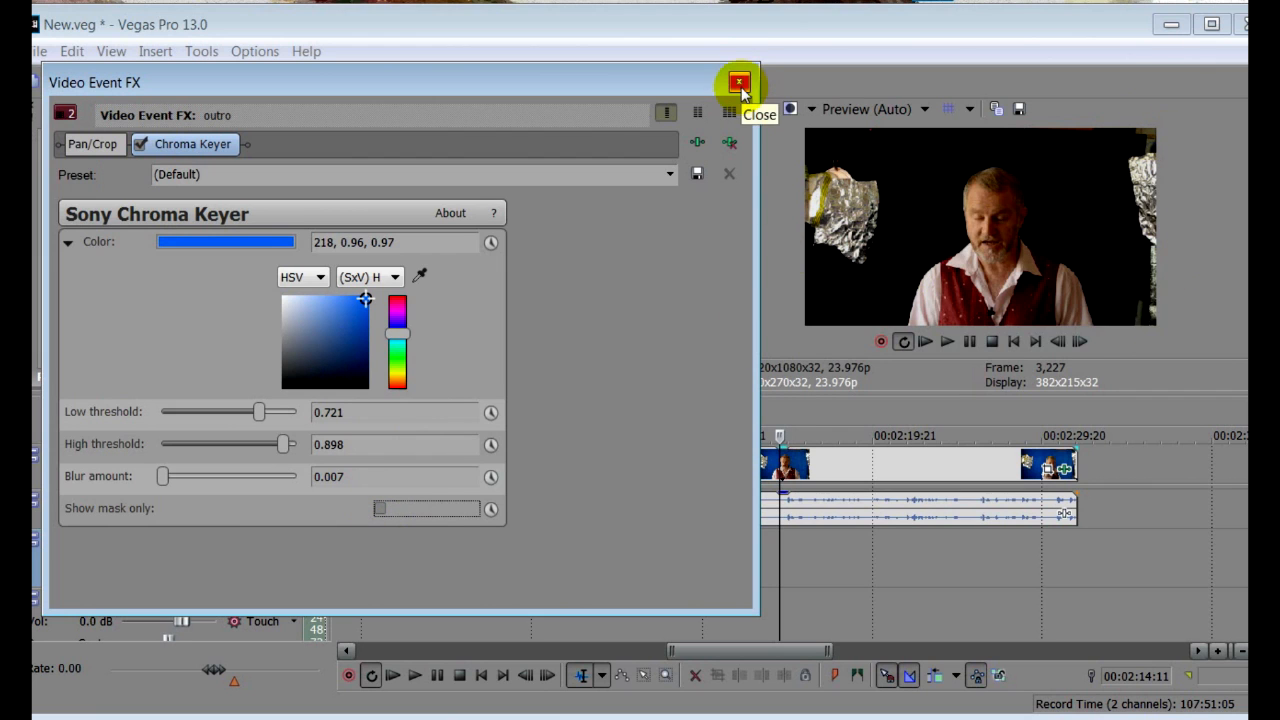
pyautogui.click(740, 82)
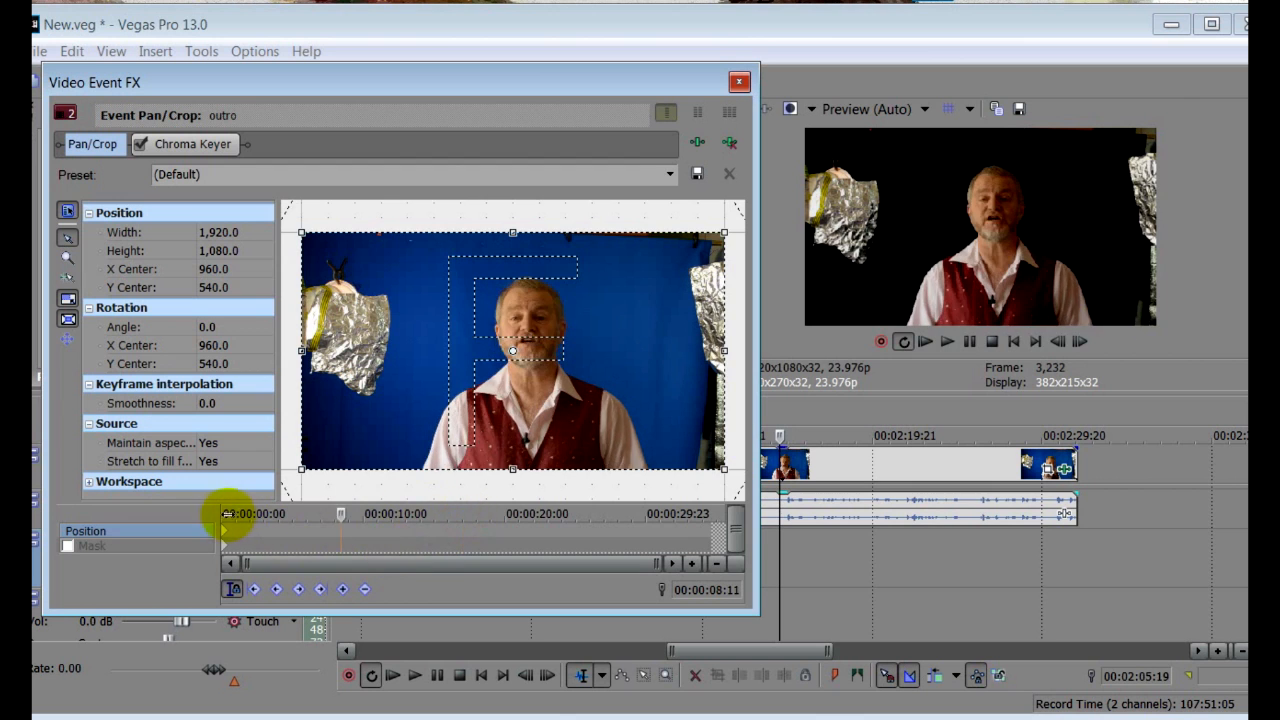
# - Tick the Mask checkbox in Event Pan/Crop to enable masking
pyautogui.click(67, 545)
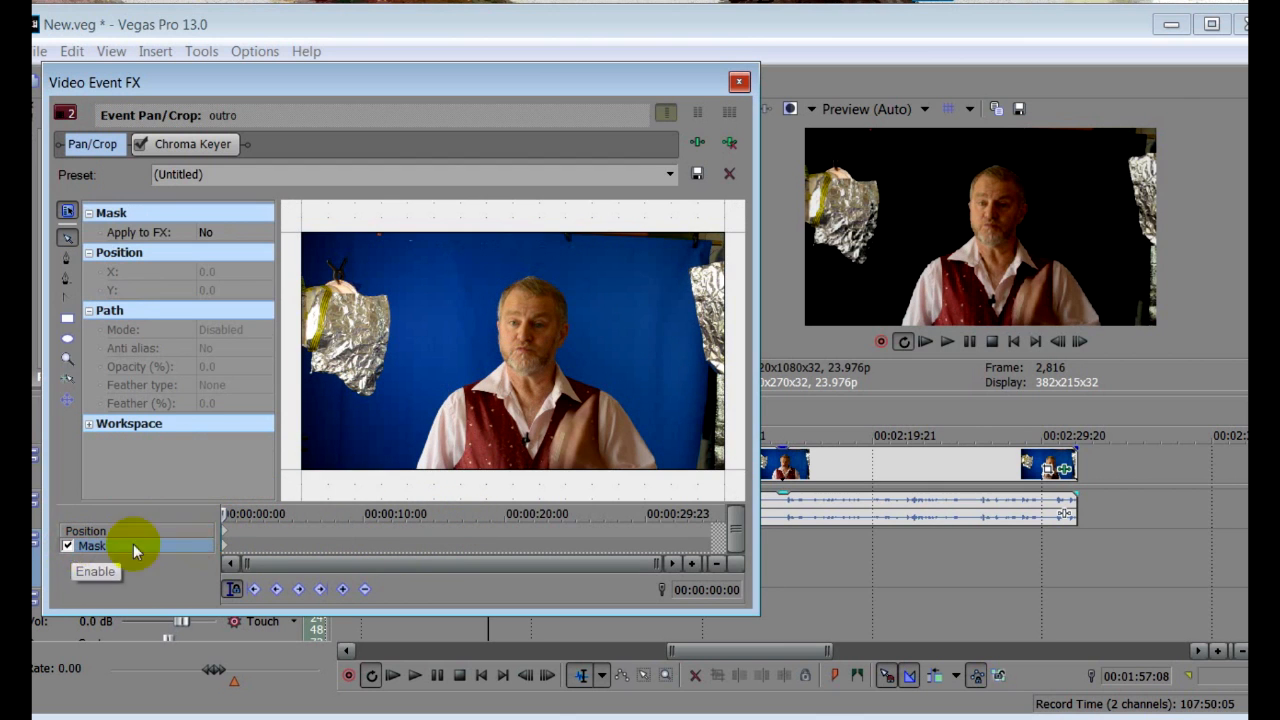
pyautogui.moveTo(240, 558)
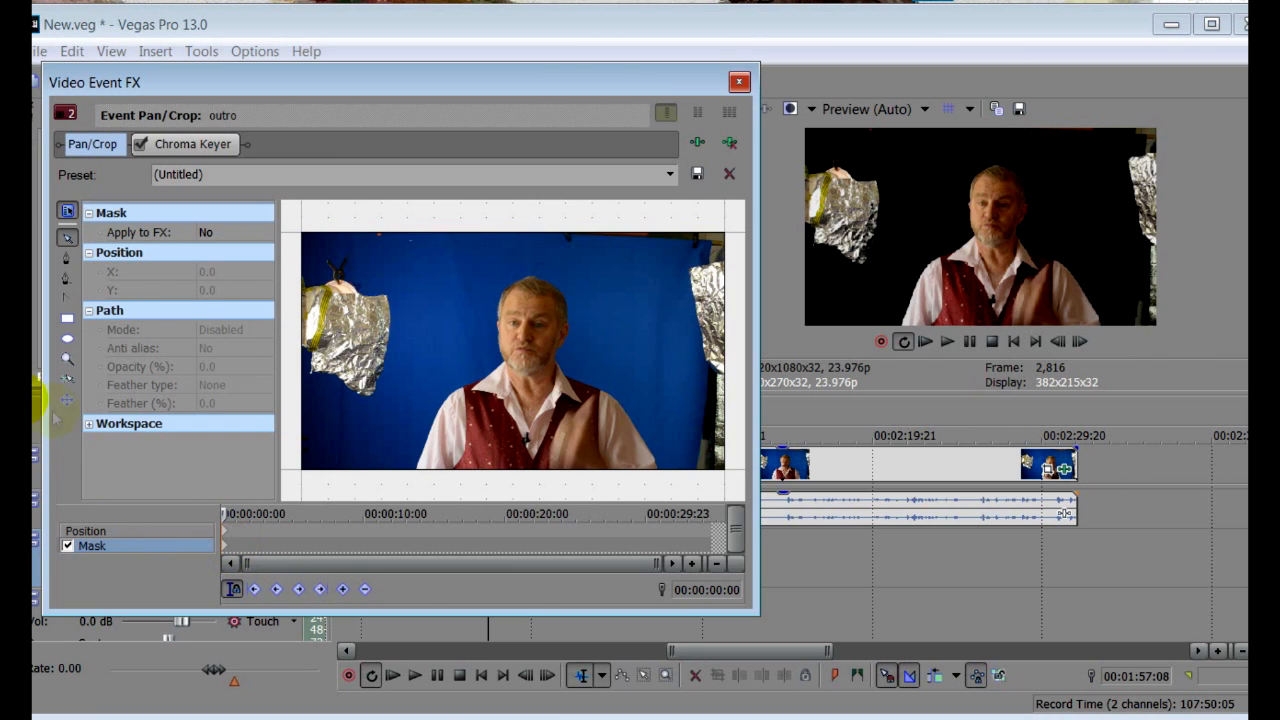
pyautogui.moveTo(67, 318)
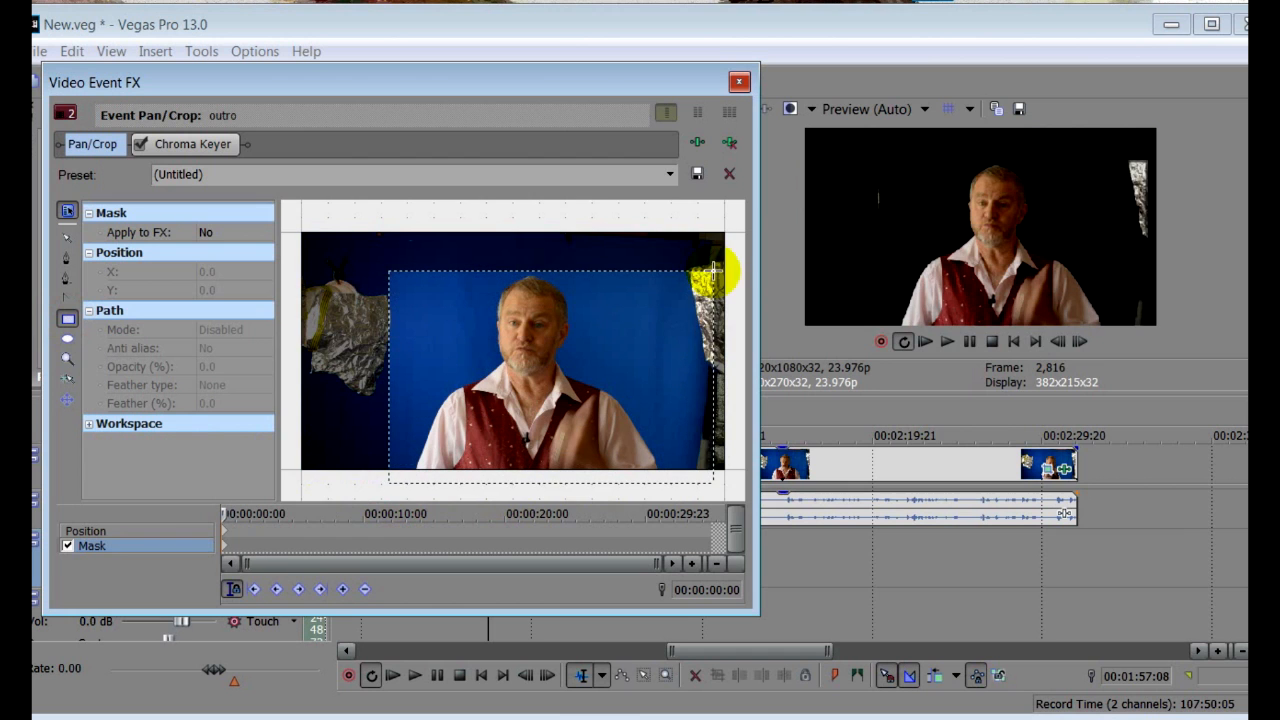
# - Draw a rectangular mask and pull its corners in around the presenter's head and shoulders
pyautogui.moveTo(715, 275); pyautogui.dragTo(700, 268)
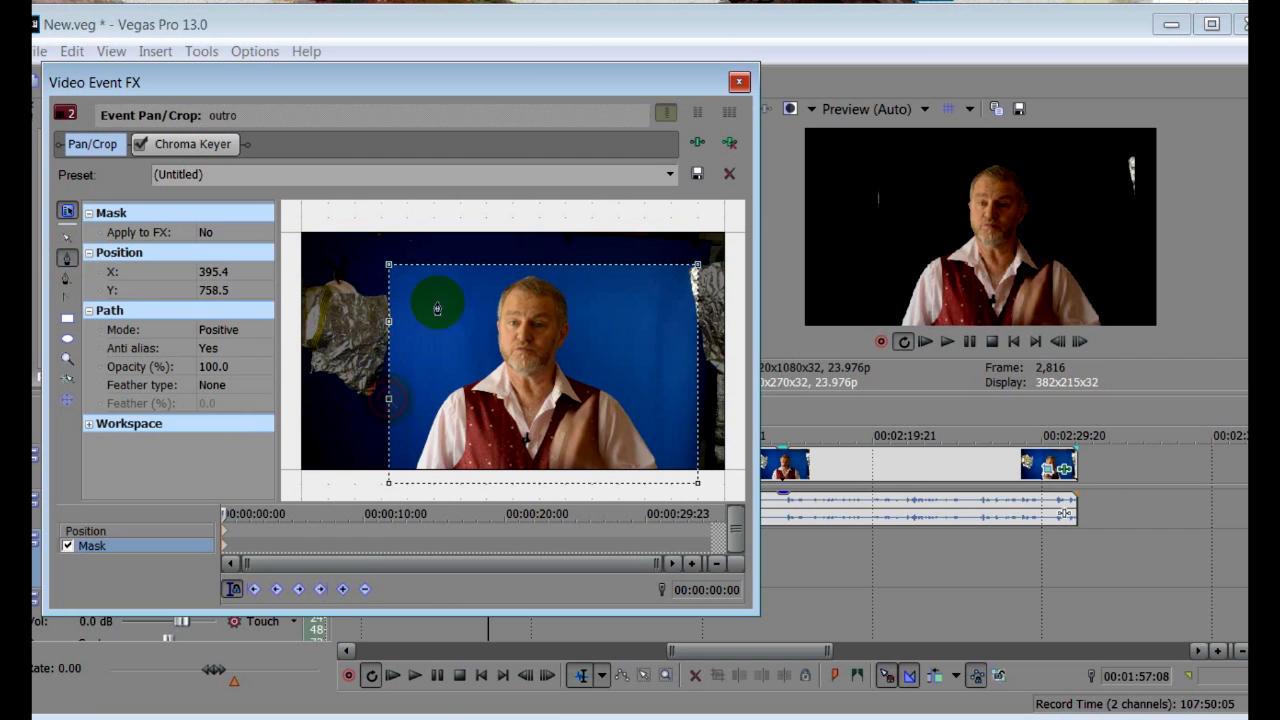
pyautogui.moveTo(437, 305); pyautogui.dragTo(698, 322)
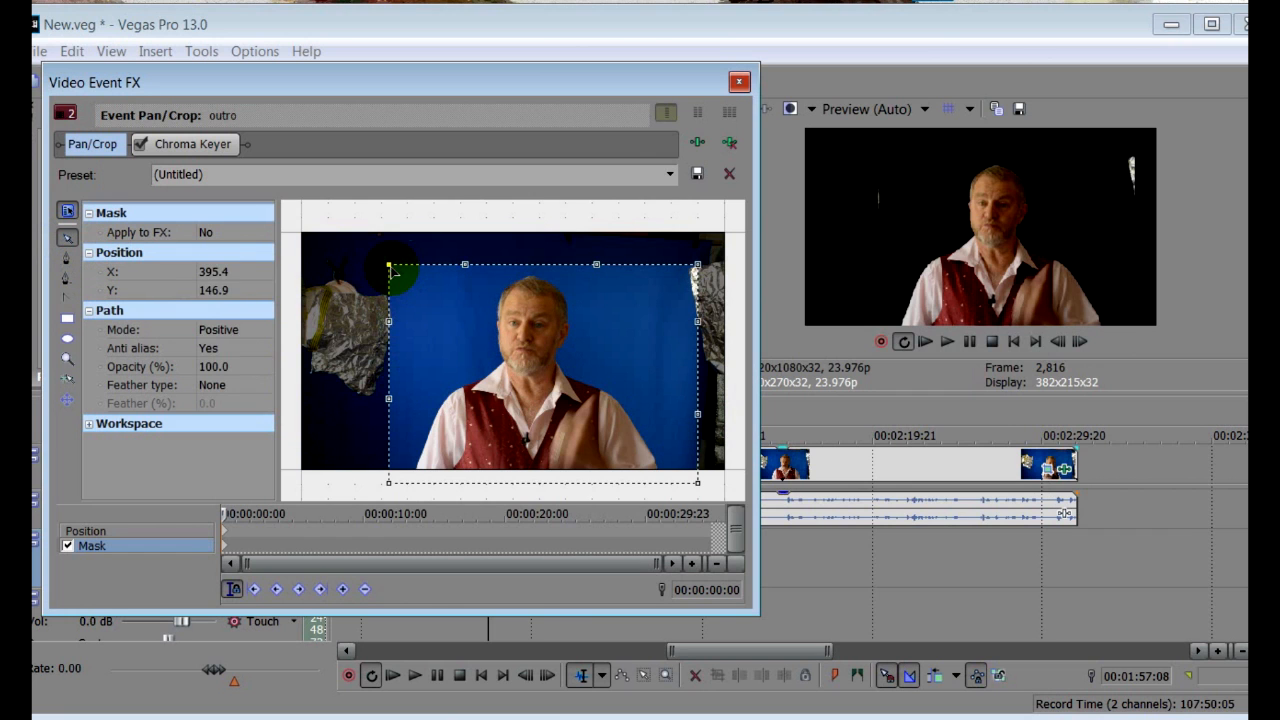
pyautogui.moveTo(390, 270); pyautogui.dragTo(420, 400)
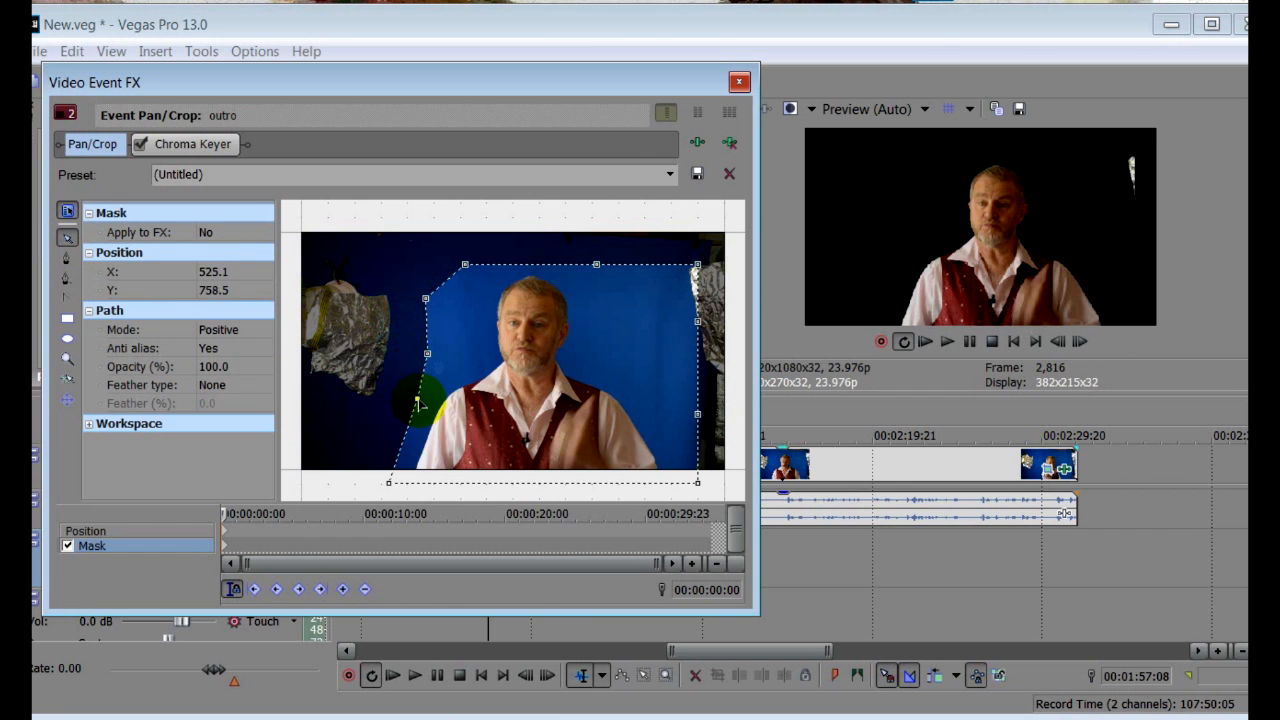
pyautogui.moveTo(425, 400); pyautogui.dragTo(700, 270)
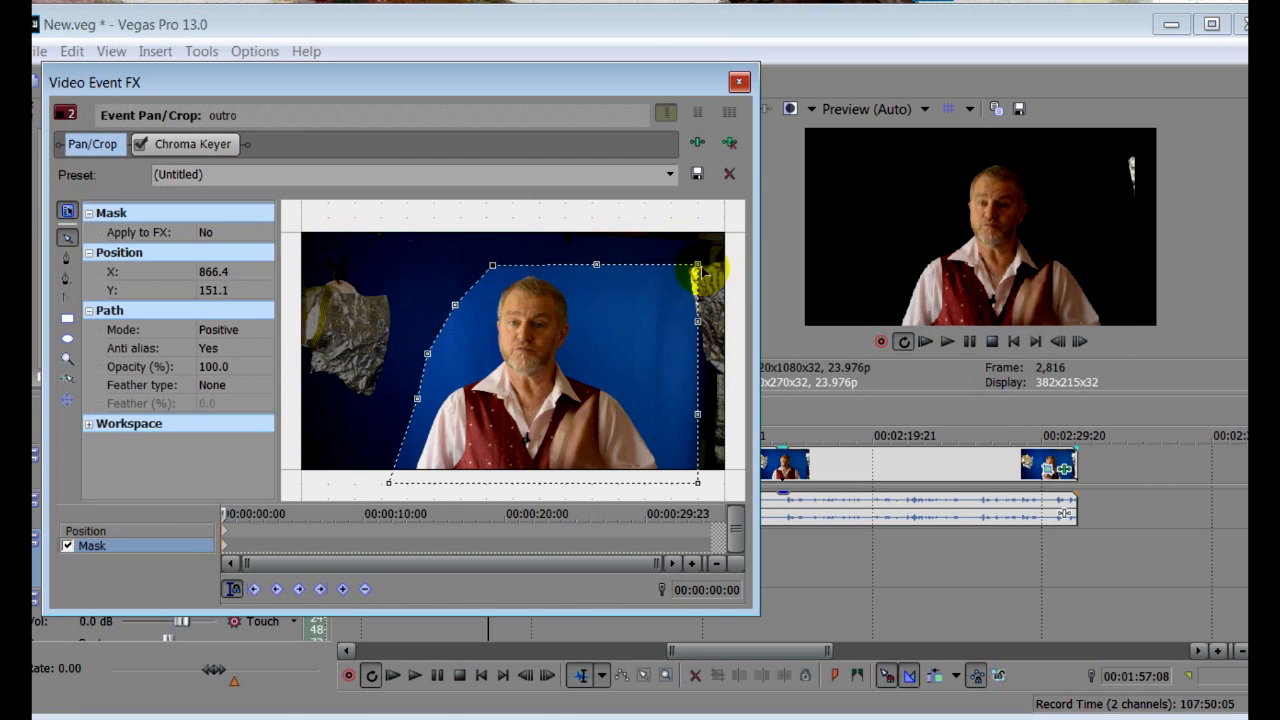
pyautogui.moveTo(697, 268); pyautogui.dragTo(697, 418)
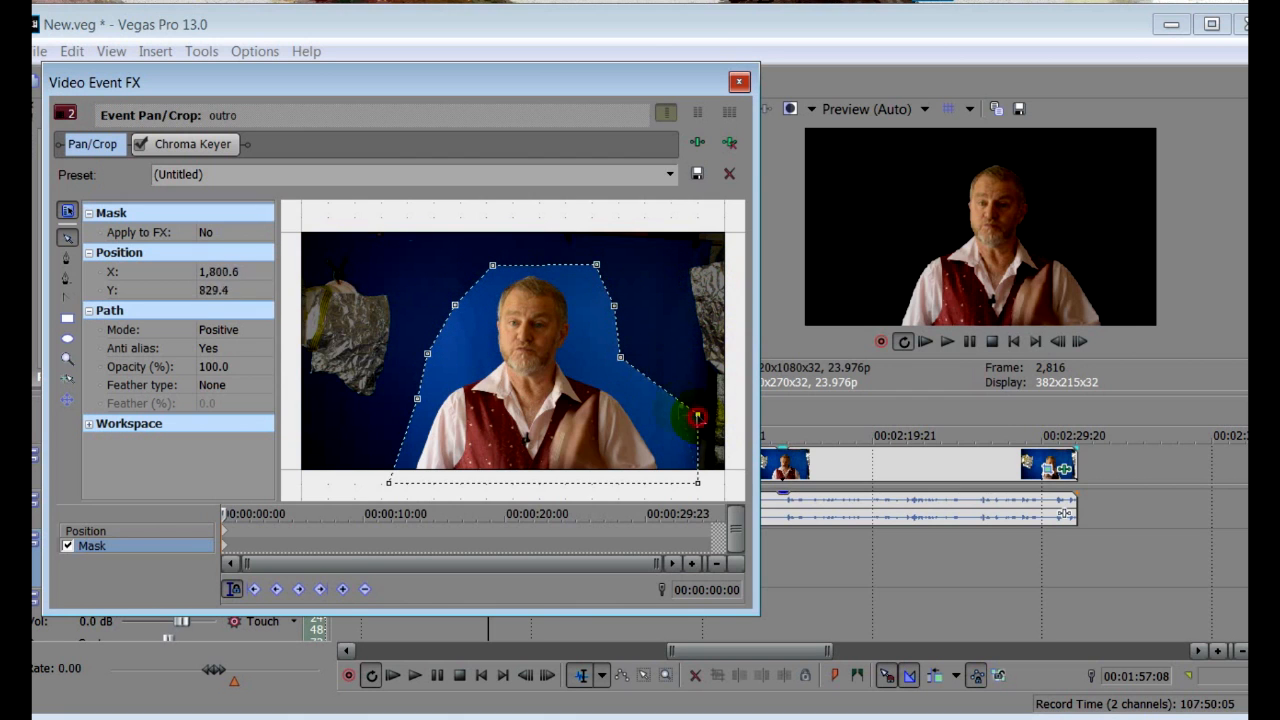
pyautogui.moveTo(697, 418); pyautogui.dragTo(463, 328)
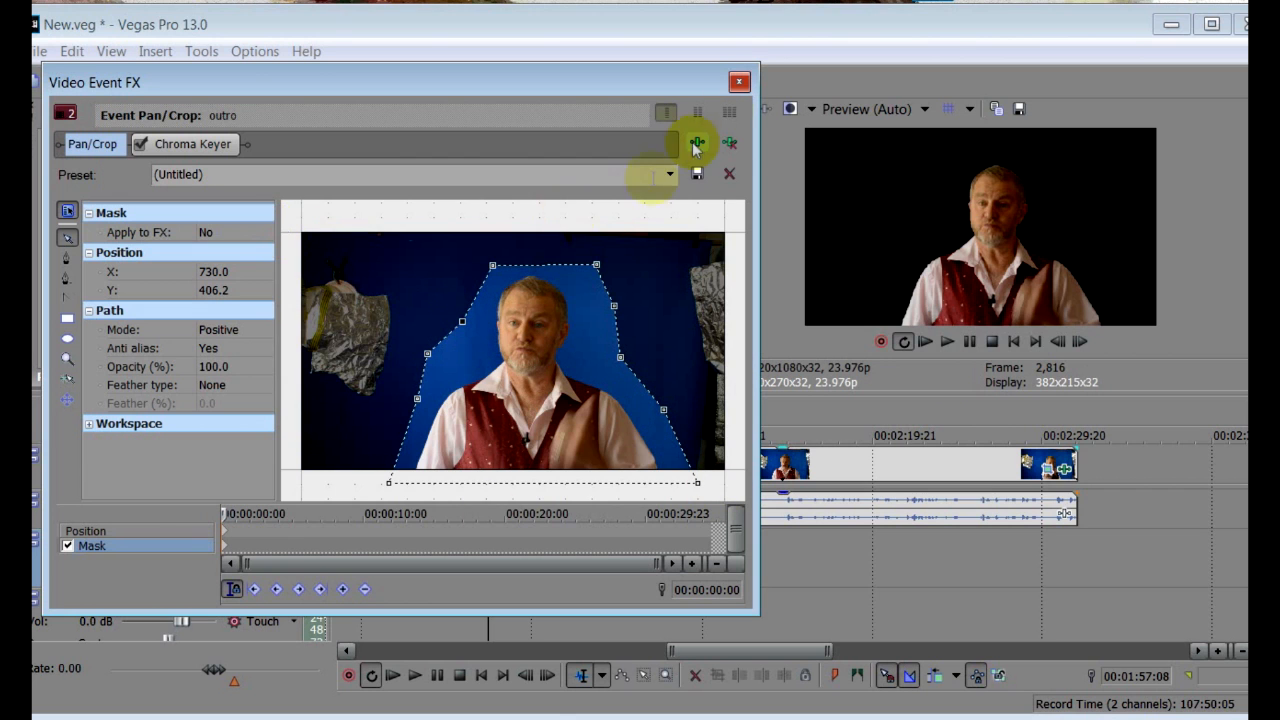
pyautogui.click(739, 82)
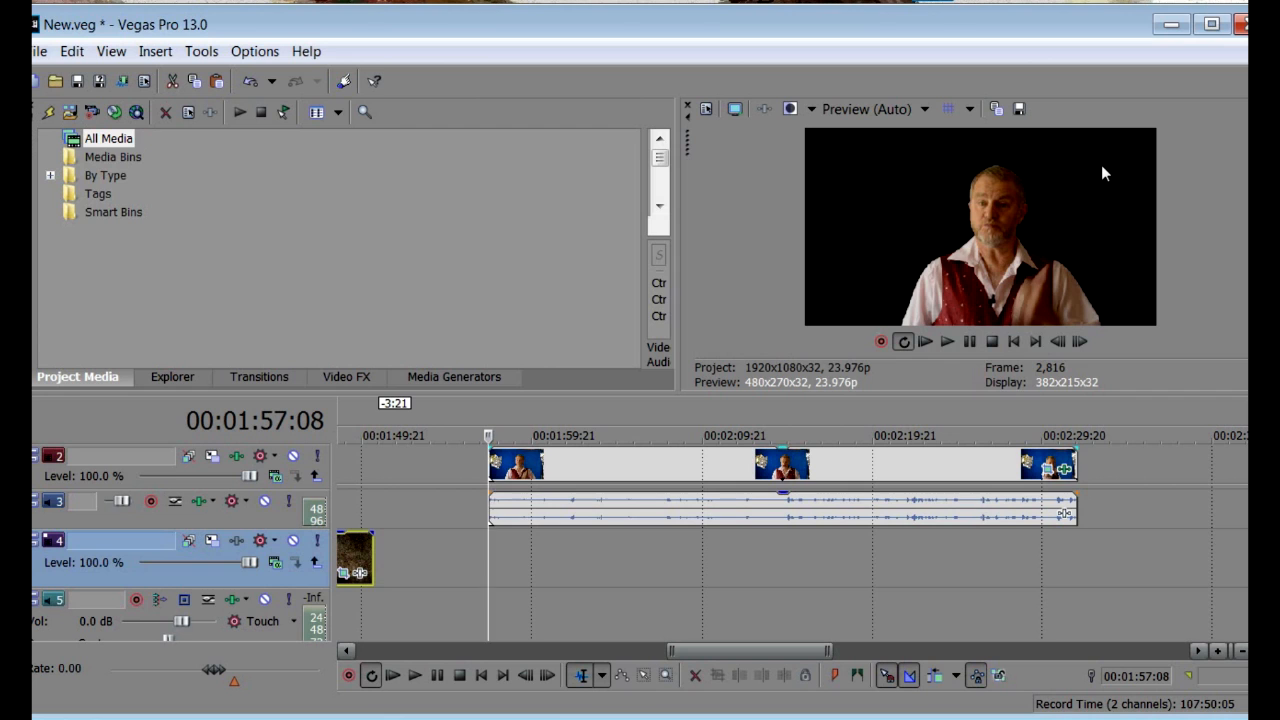
pyautogui.moveTo(818, 548)
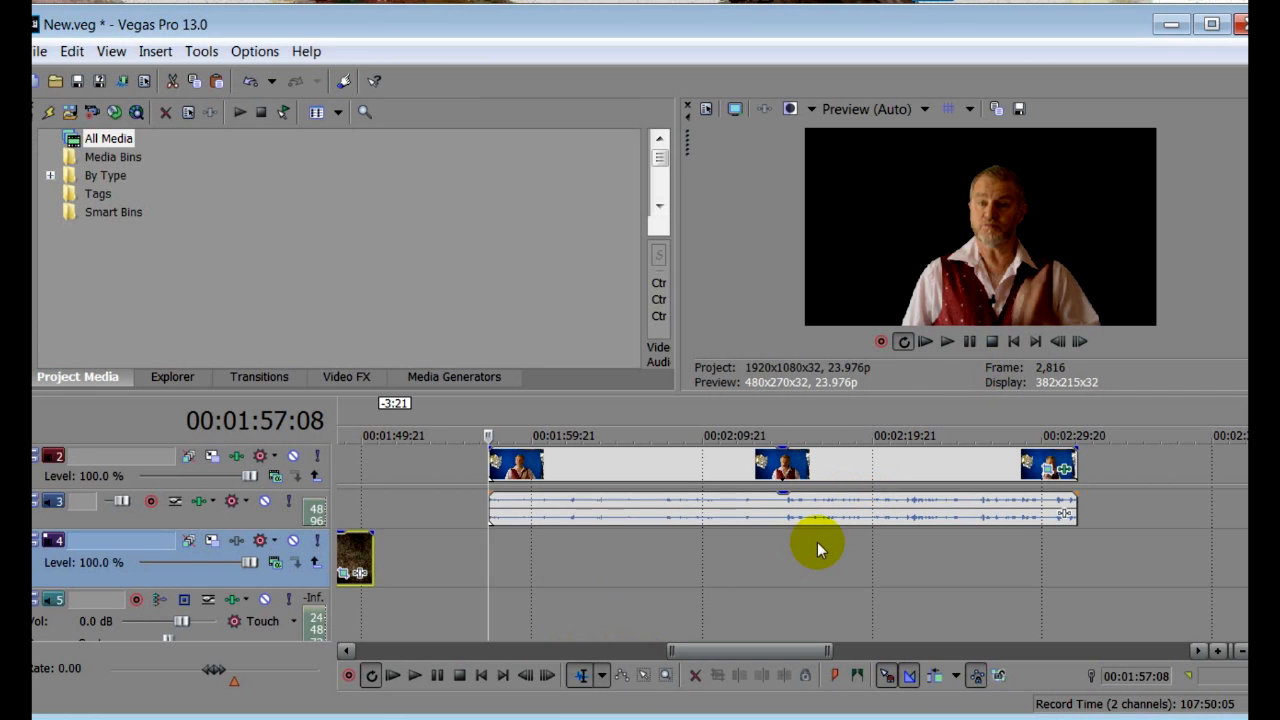
pyautogui.moveTo(353, 558)
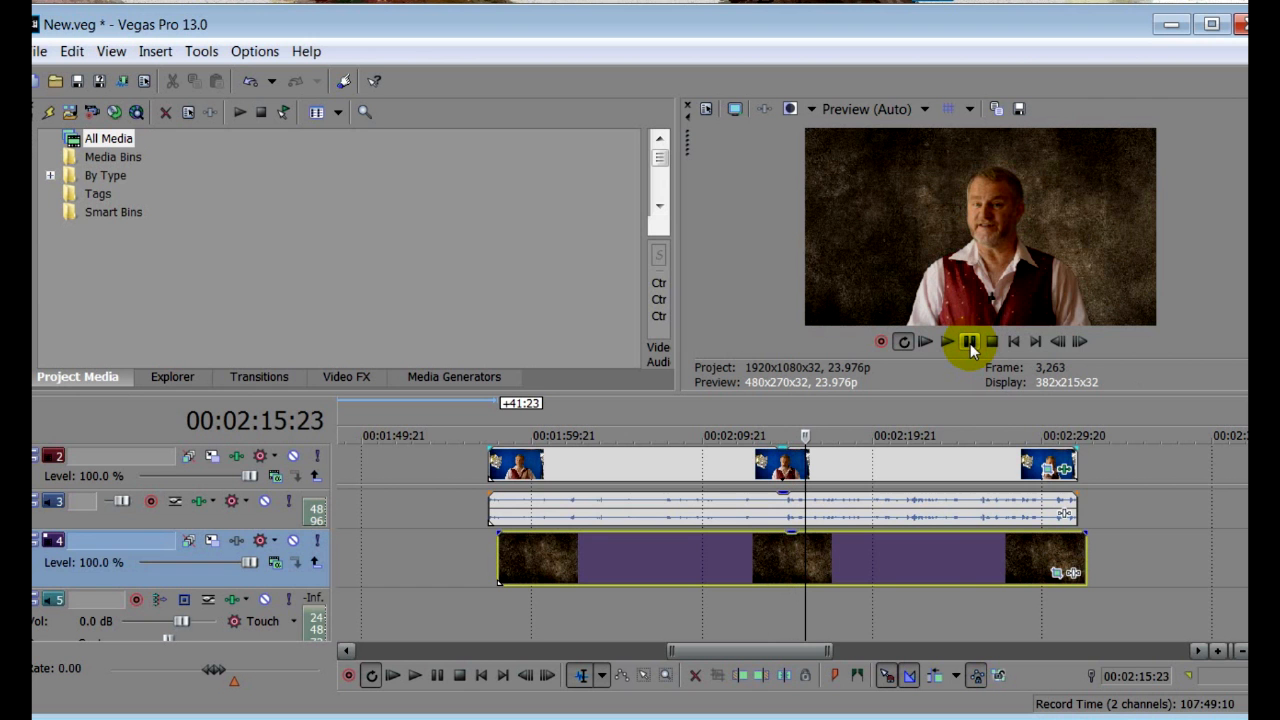
# - Stop playback of the presenter composited over the grunge background
pyautogui.click(968, 341)
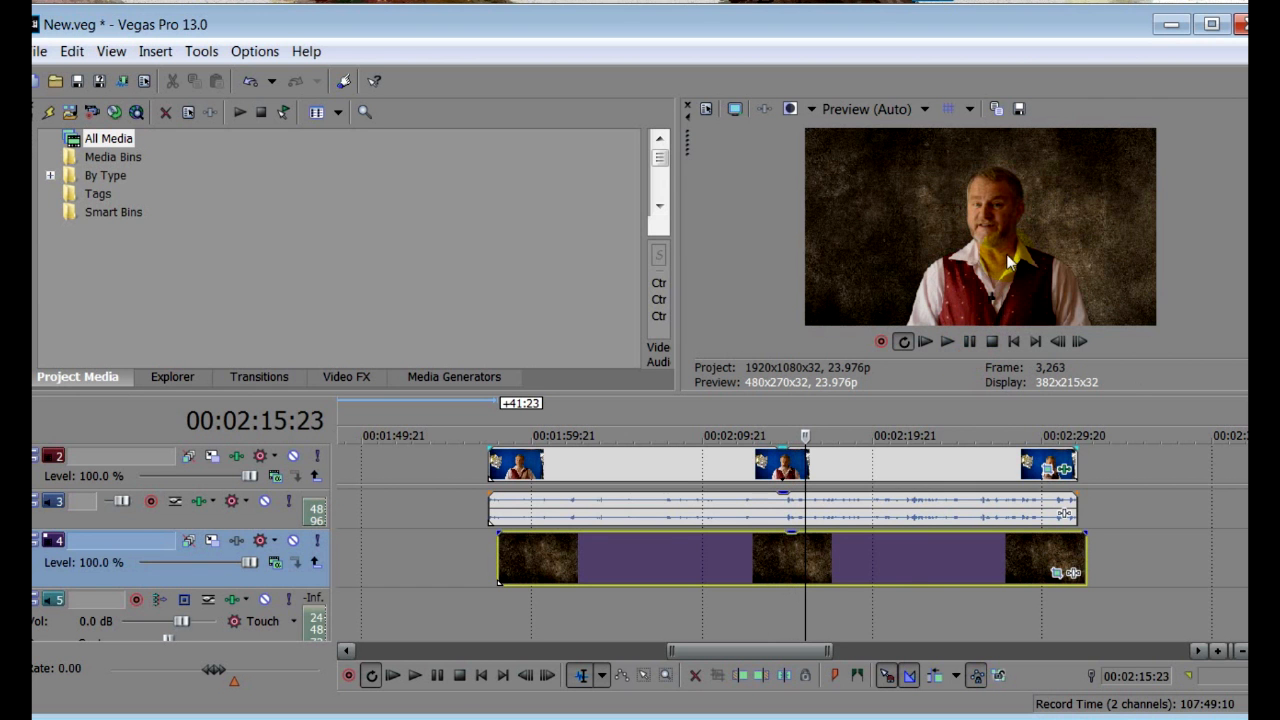